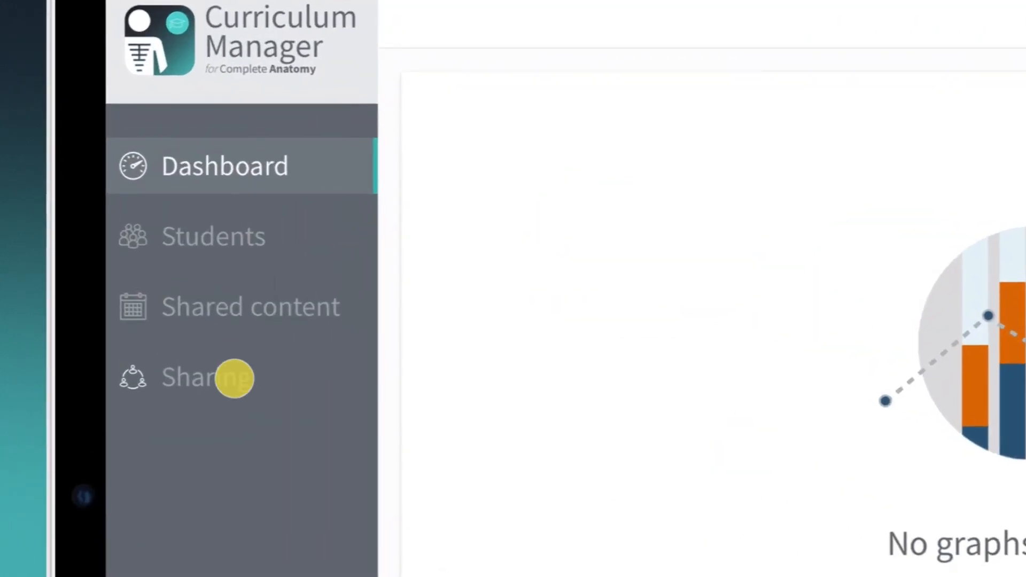
Step: Create the group 'Anatomy Students - Class 1' from the Sharing section
left_click(207, 378)
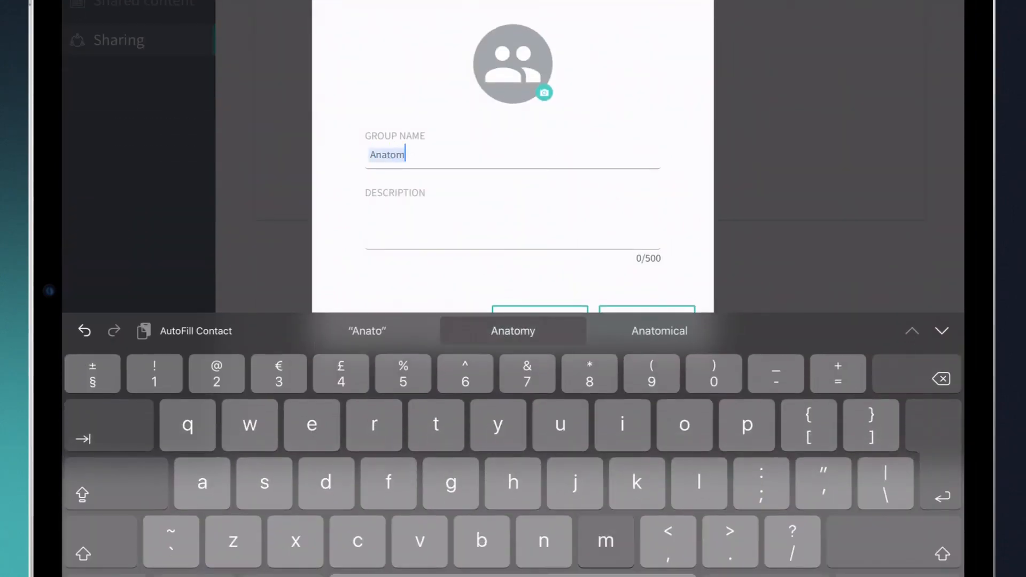
type("Anatomy Students - Class 1")
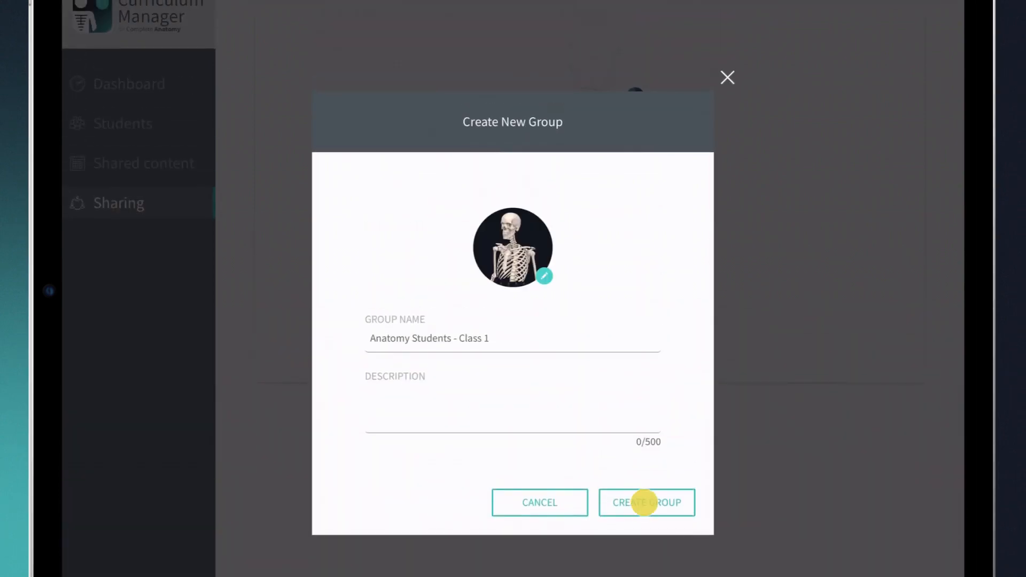
left_click(646, 502)
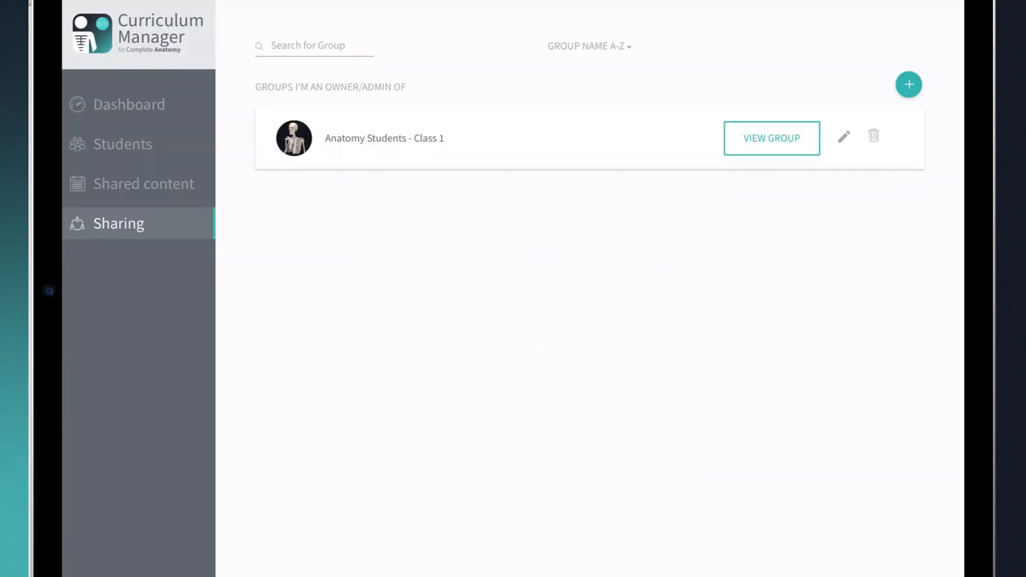
Step: View the Anatomy Students - Class 1 group and start inviting members
left_click(771, 138)
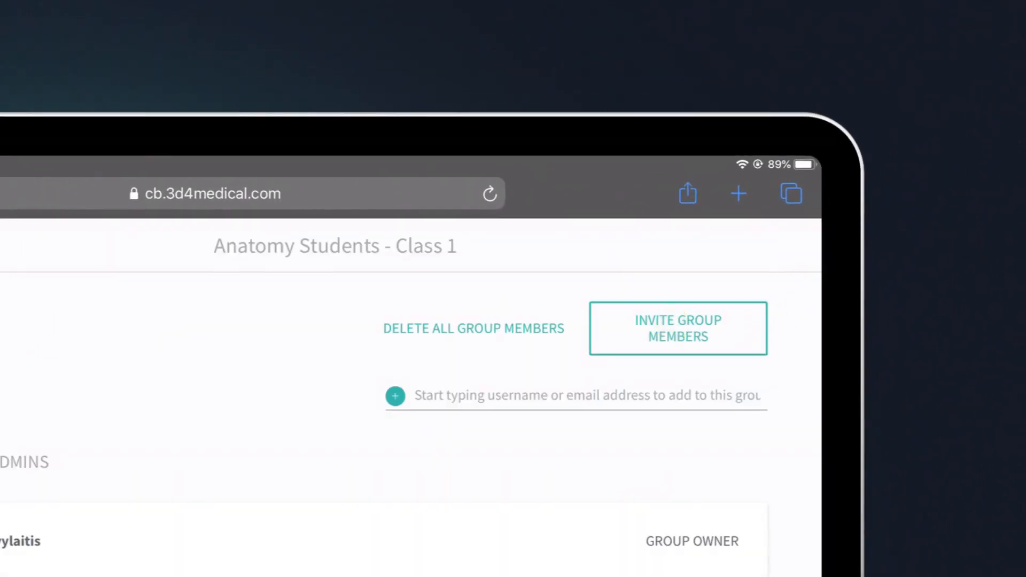
left_click(678, 329)
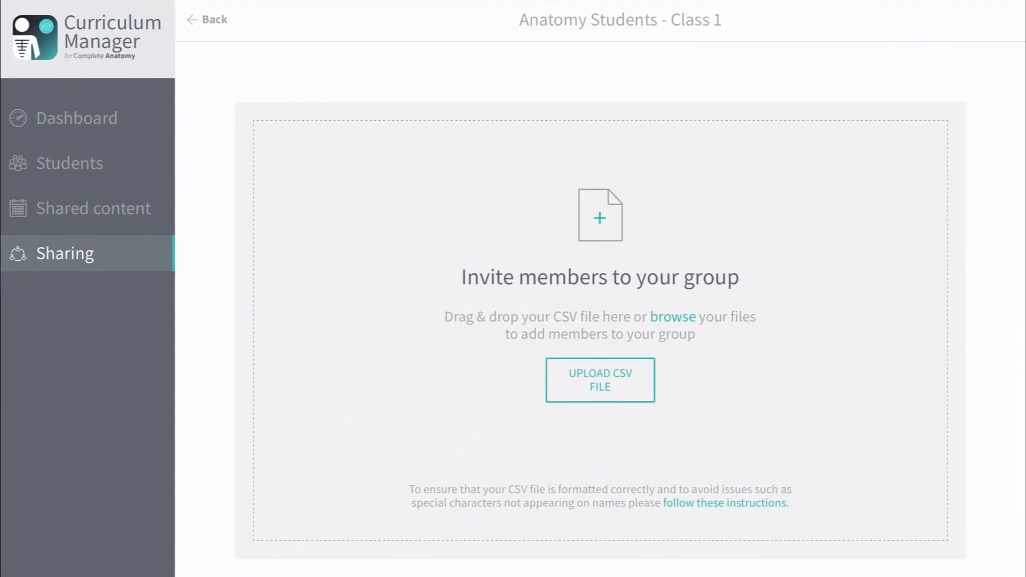
Step: Upload Students List.csv and review its 10 listed students
left_click(672, 317)
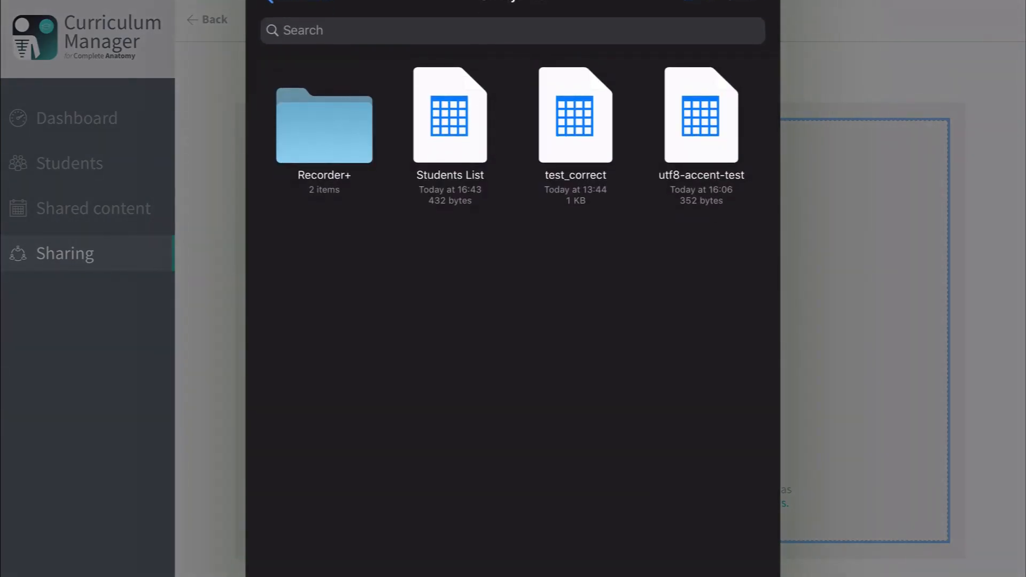
double_click(449, 114)
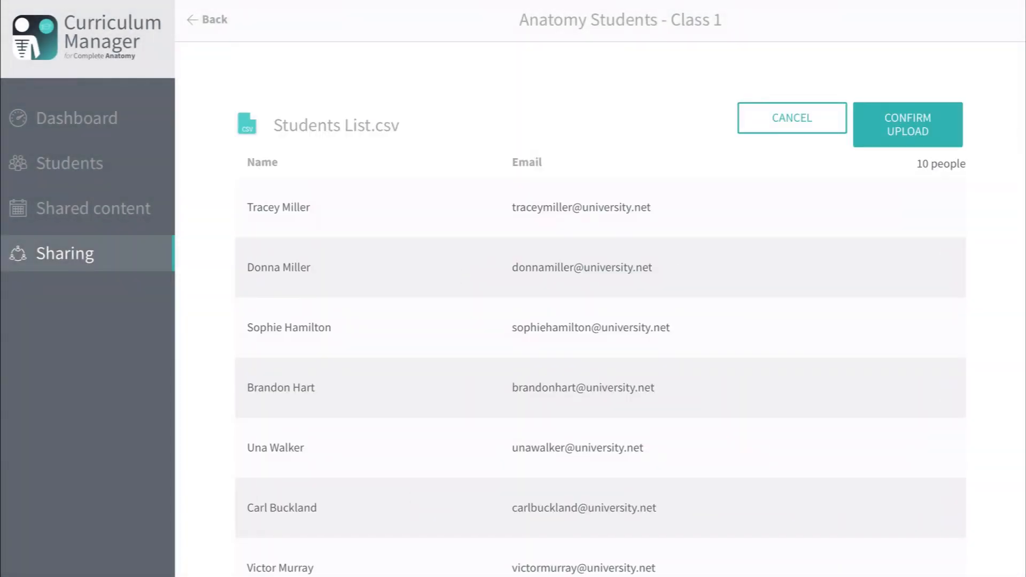
scroll("down", 3)
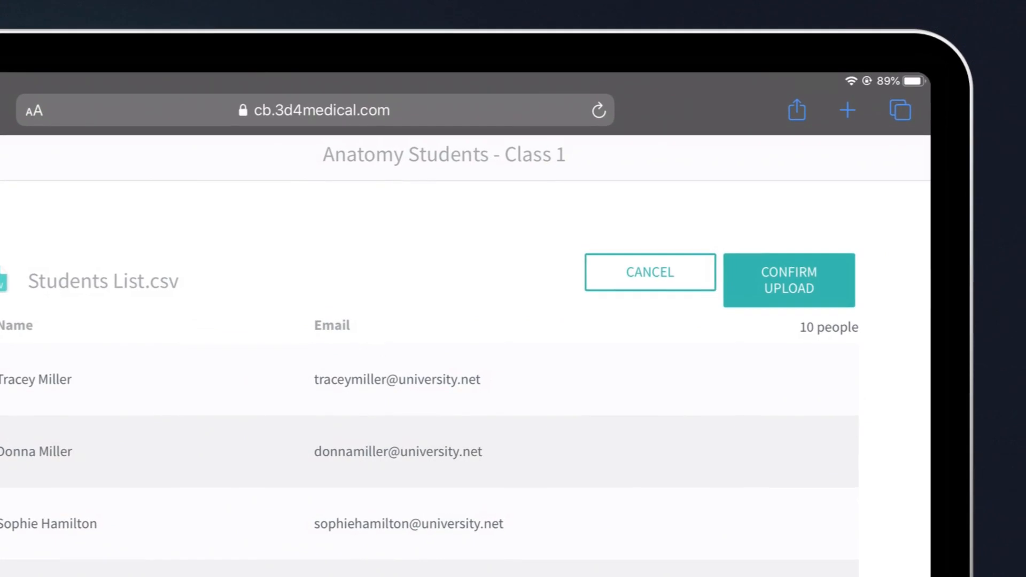
Step: Confirm the CSV upload and scroll members to see pending invites
left_click(788, 280)
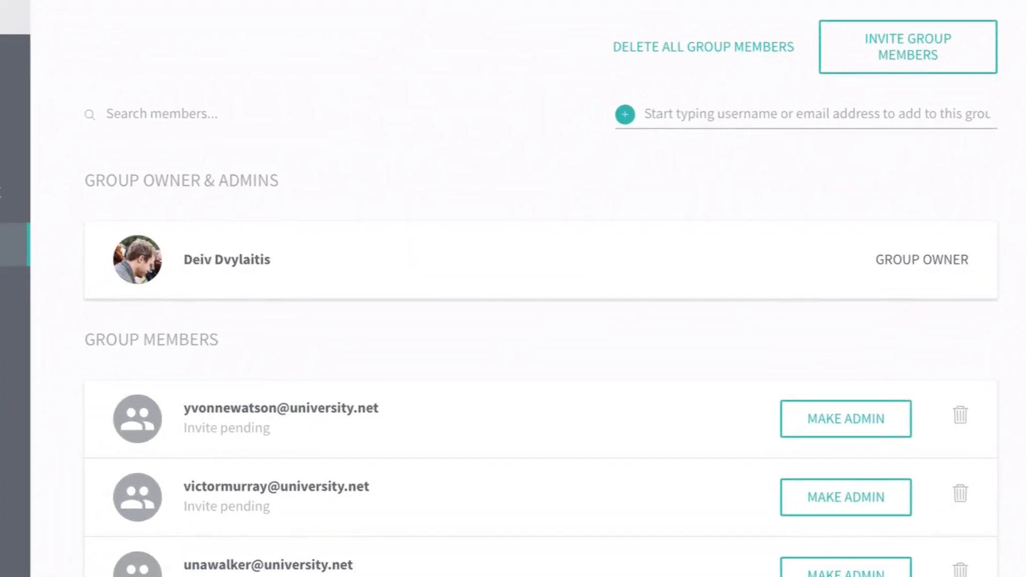
scroll("down", 3)
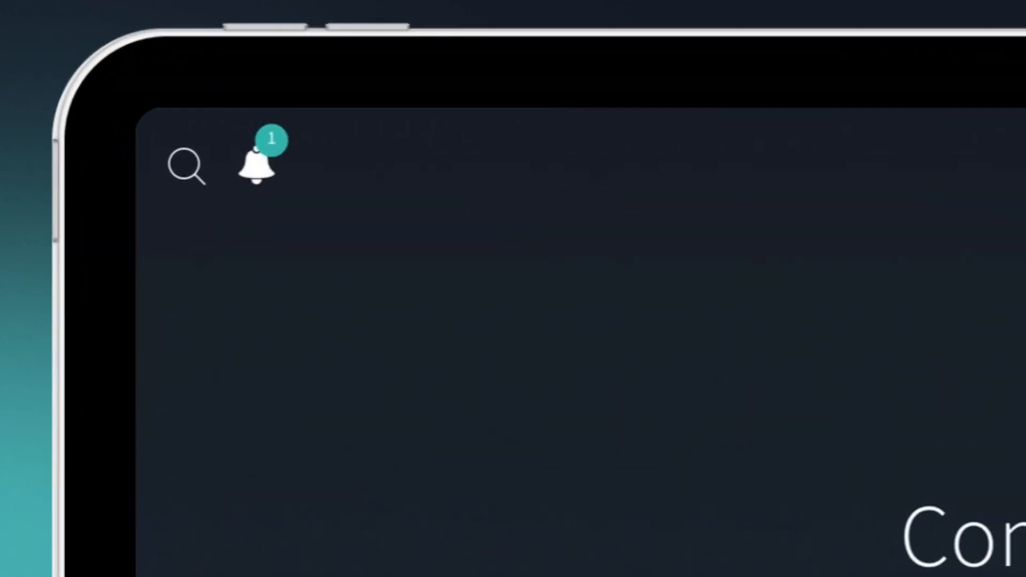
Step: Join Anatomy Students - Class 1 from notifications and browse its 15-item shared library
left_click(256, 162)
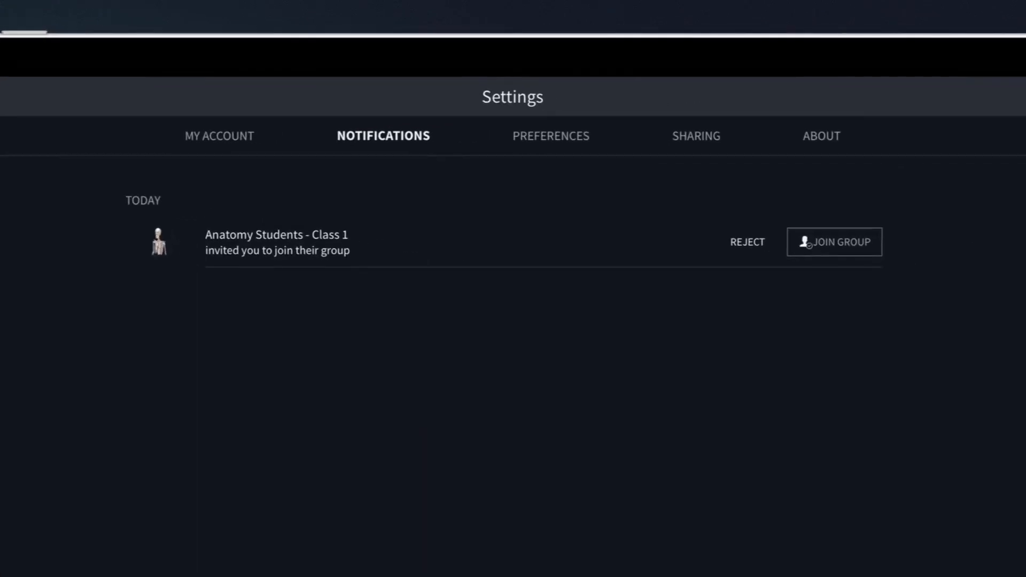
left_click(834, 241)
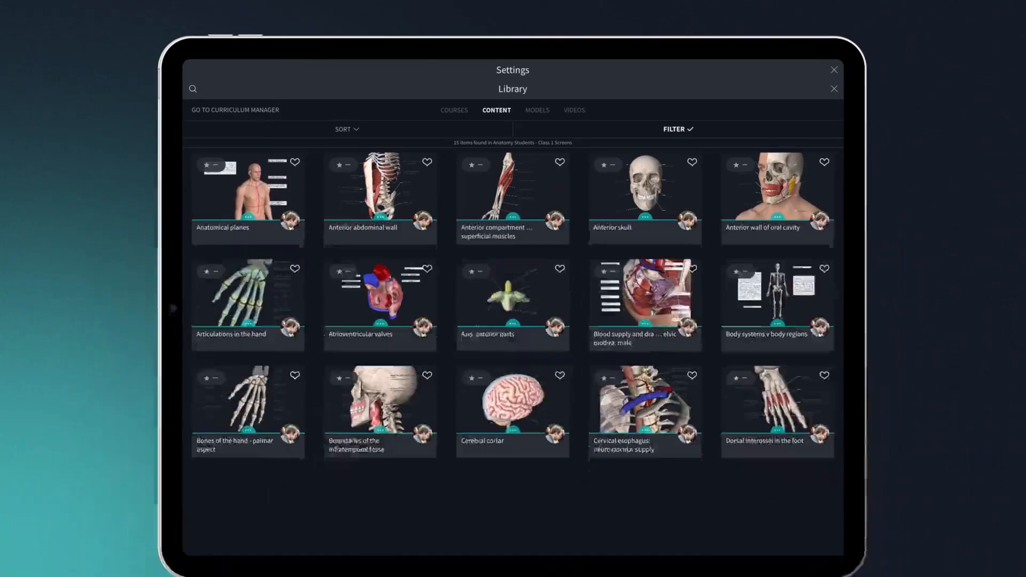
left_click(248, 197)
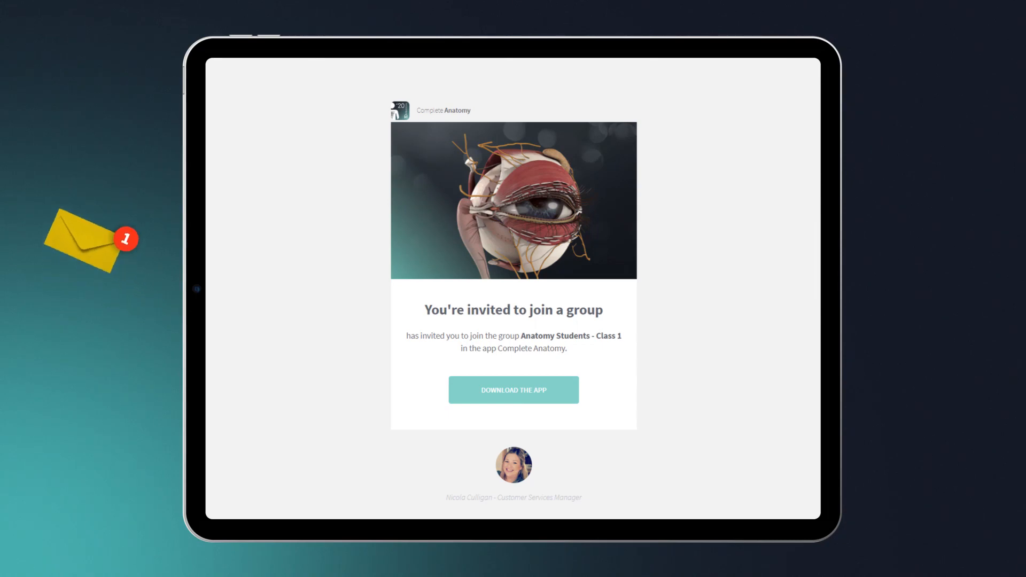
left_click(513, 390)
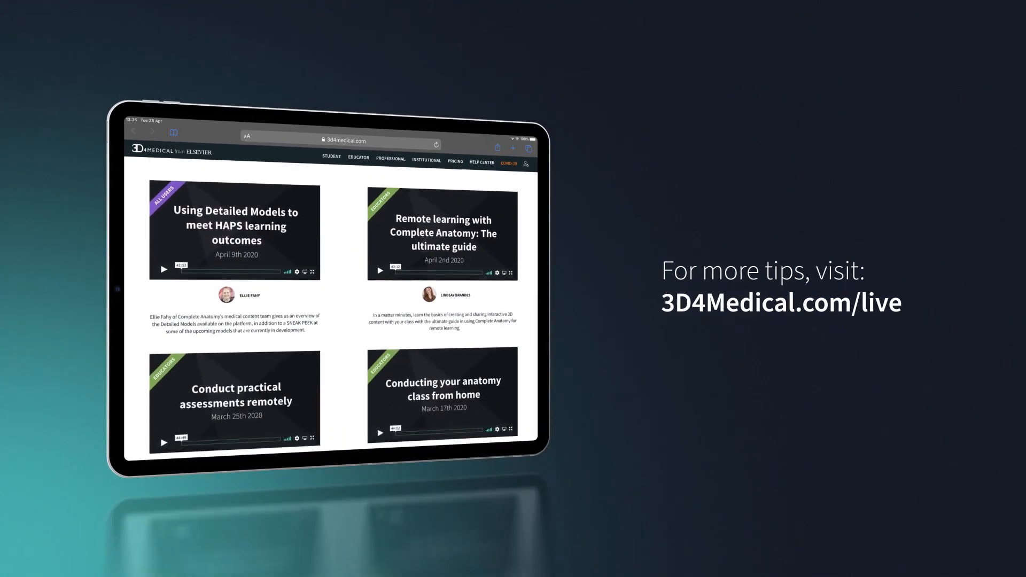
scroll("down", 3)
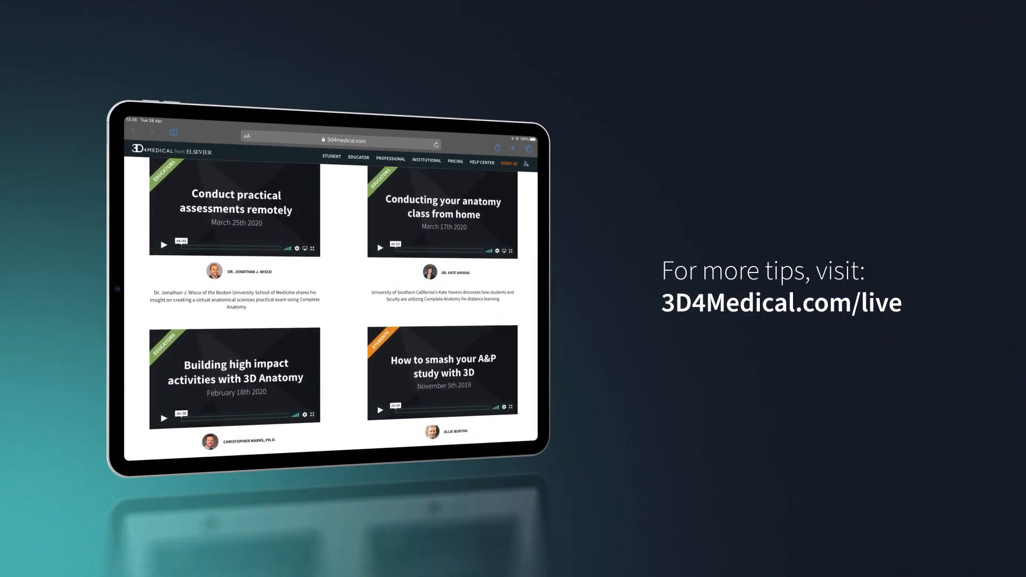